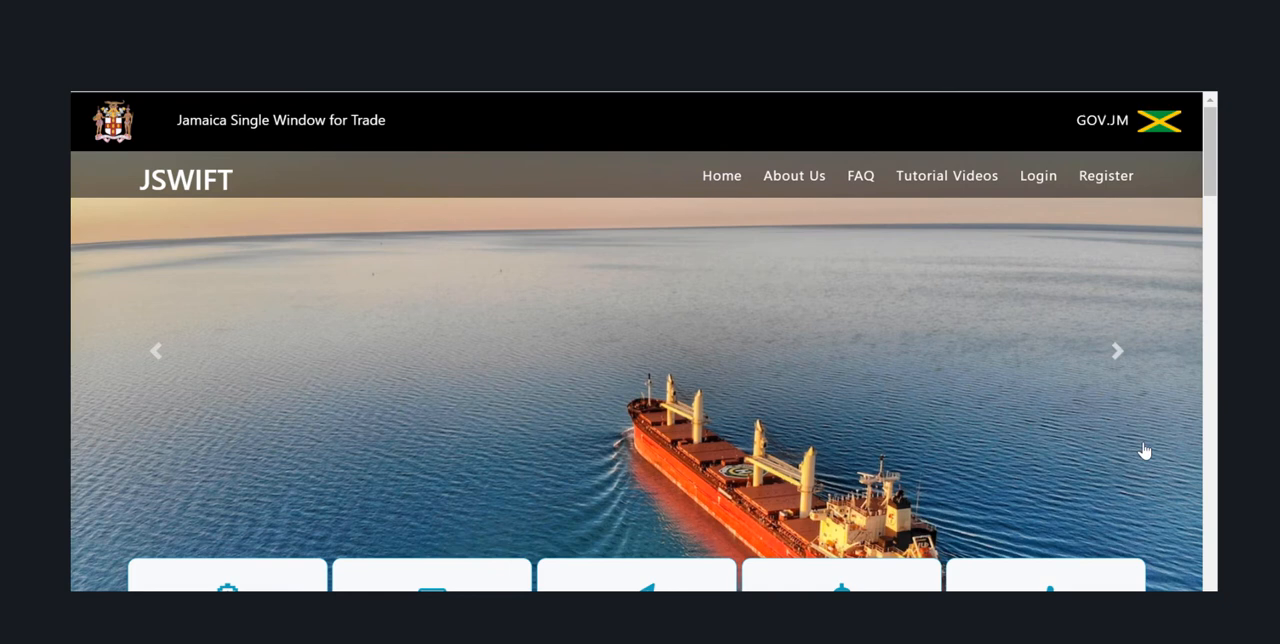
pyautogui.moveTo(958, 472)
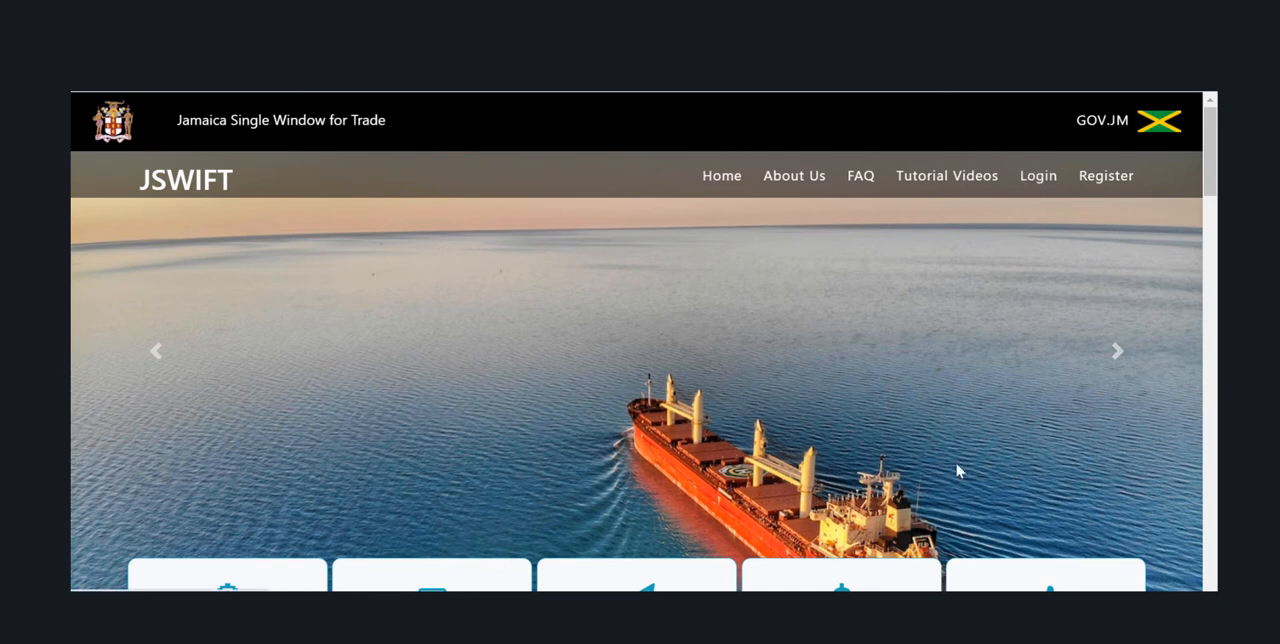
pyautogui.moveTo(1038, 176)
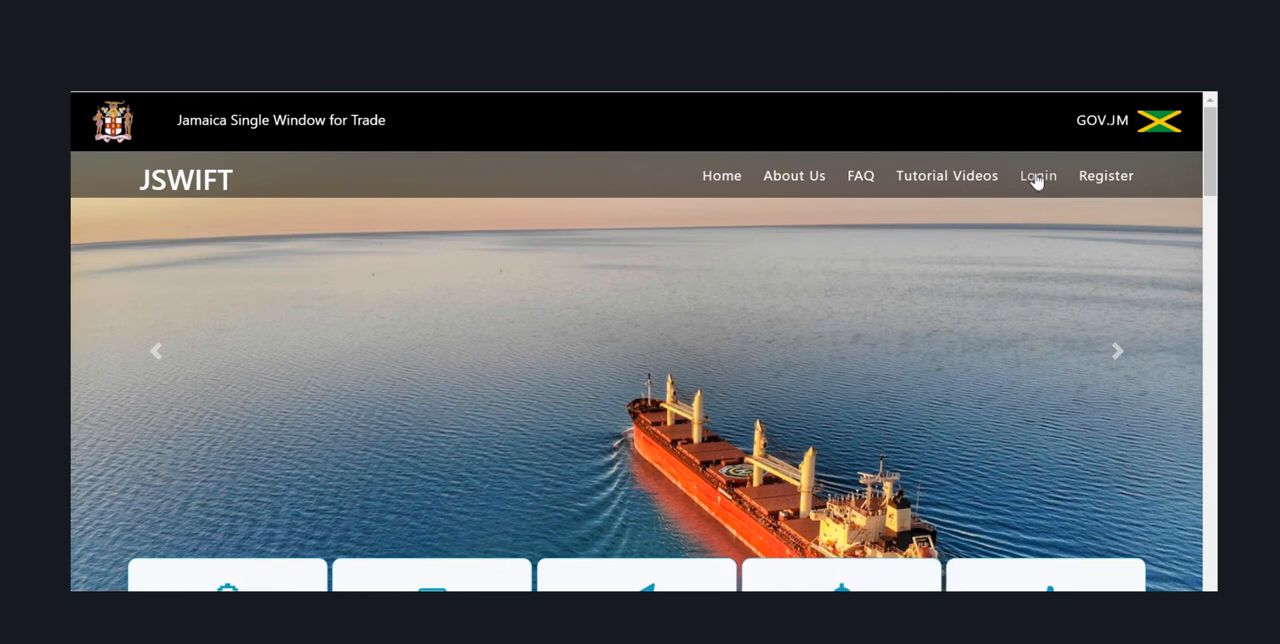
pyautogui.click(1036, 176)
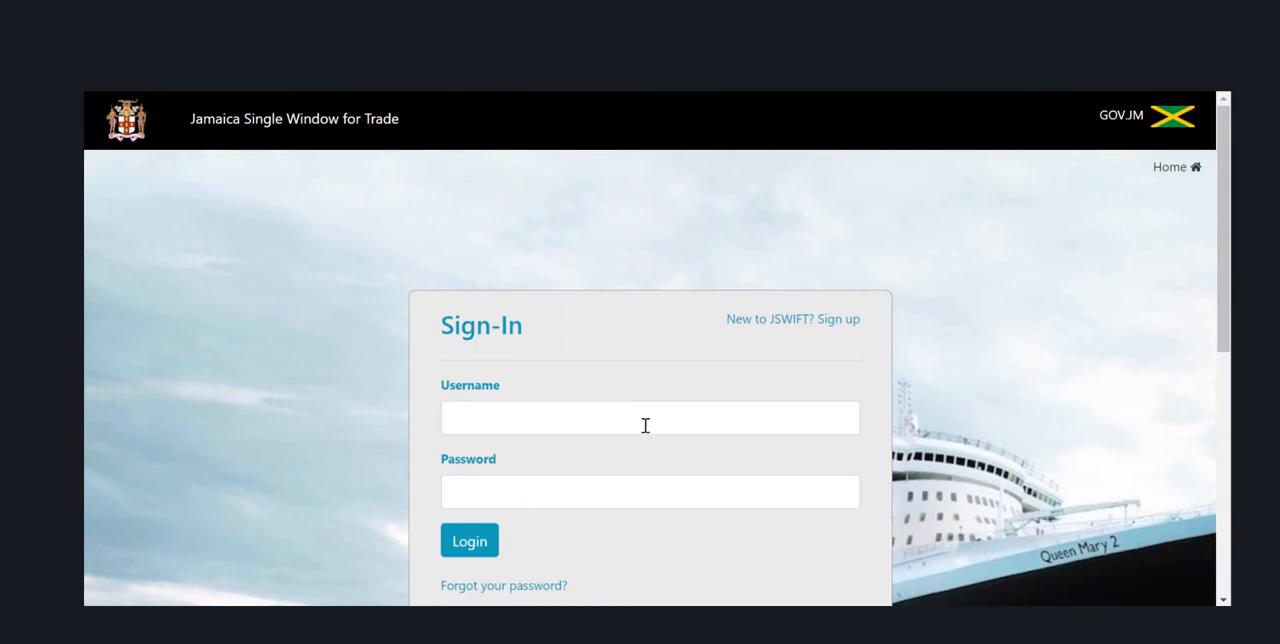
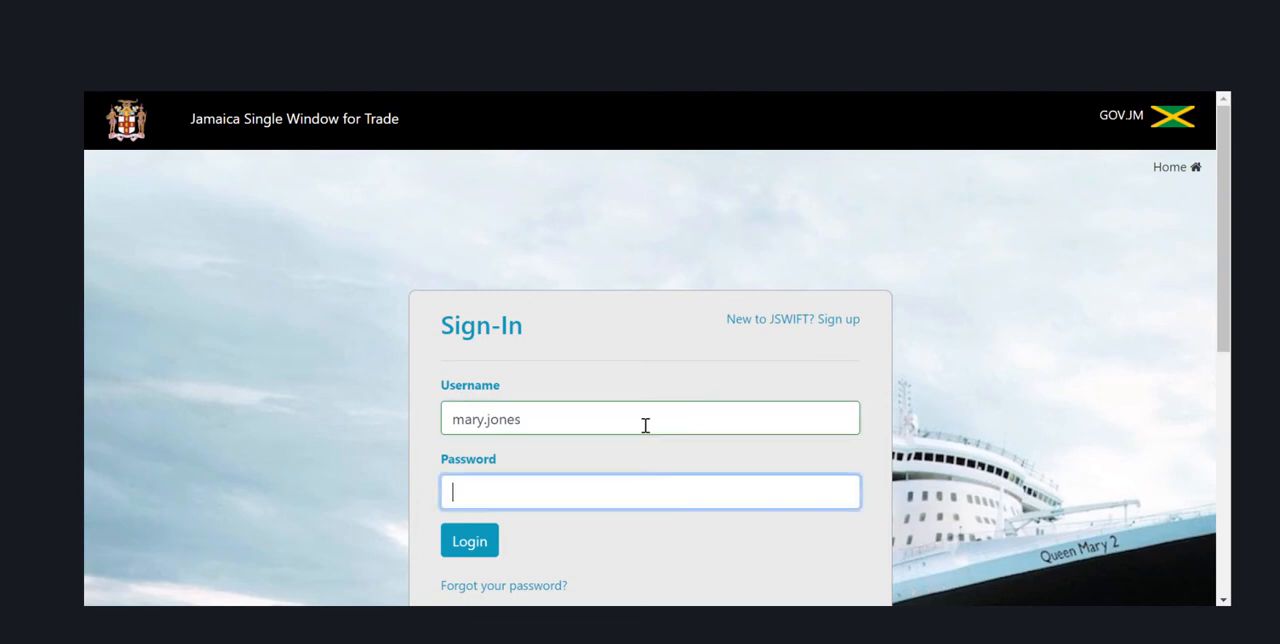
pyautogui.write('•')
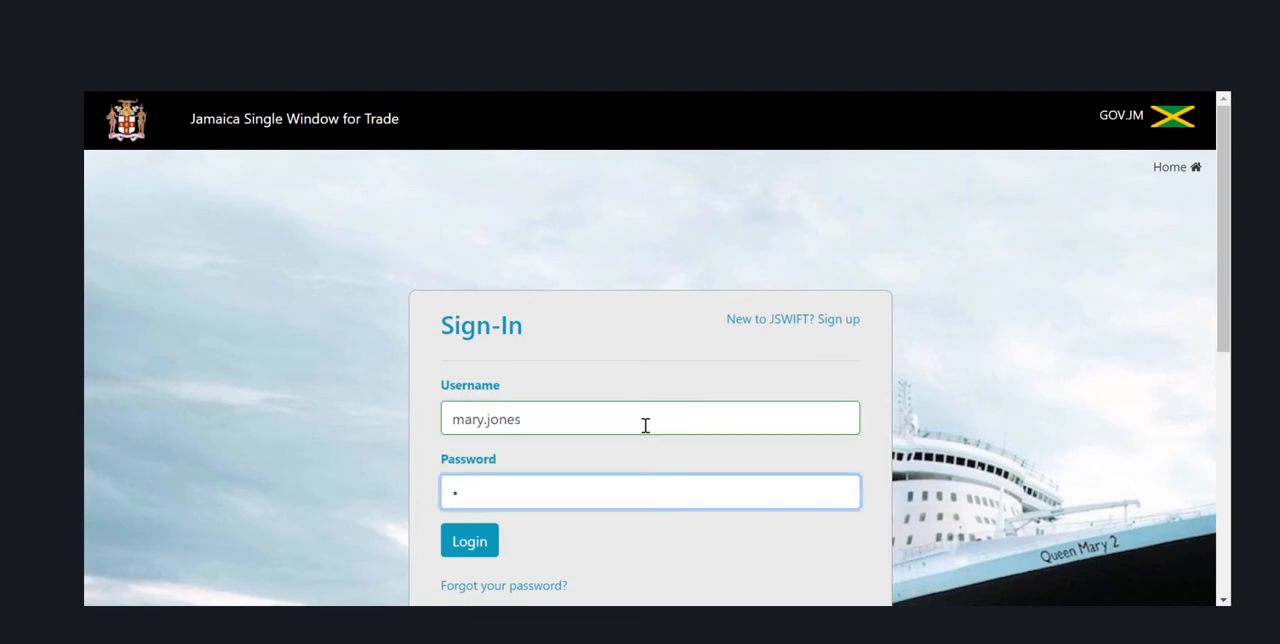
pyautogui.write('password')
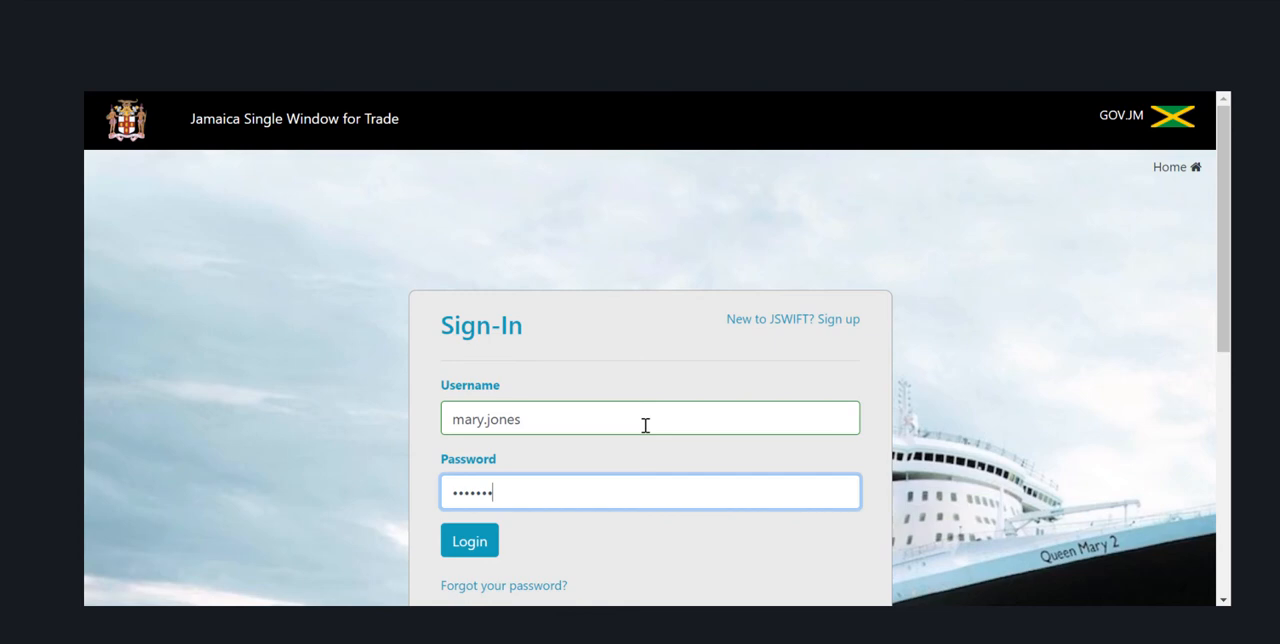
pyautogui.write('password')
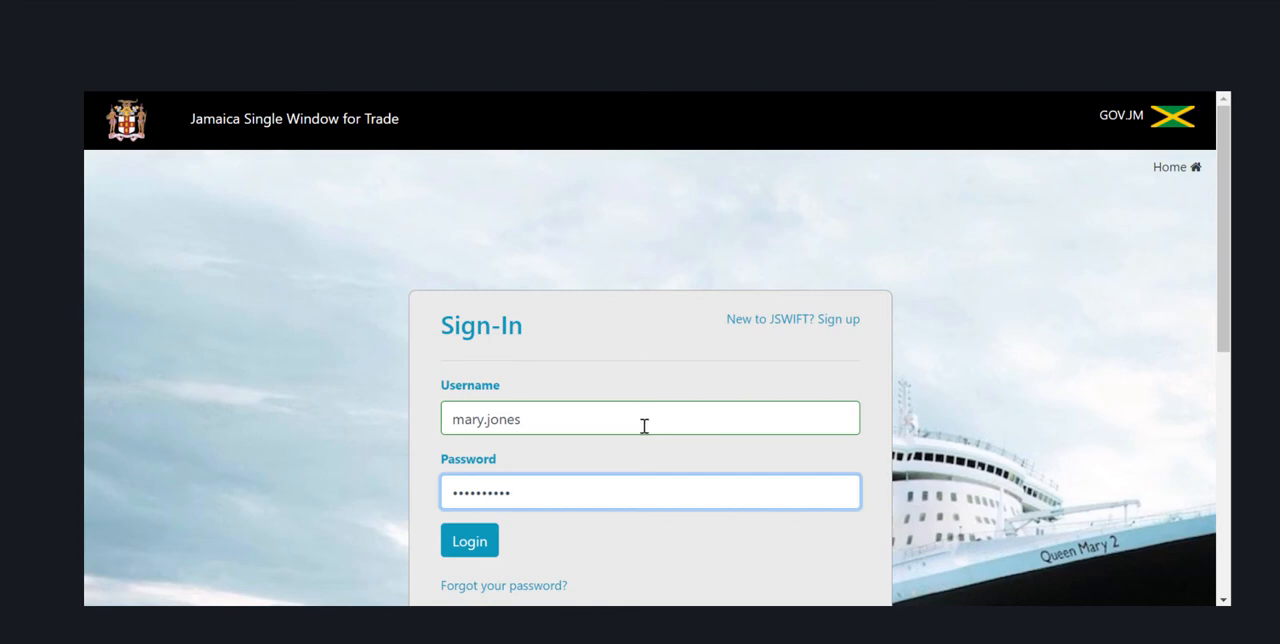
# - Sign in with the entered credentials to reach the Trader Dashboard
pyautogui.click(468, 540)
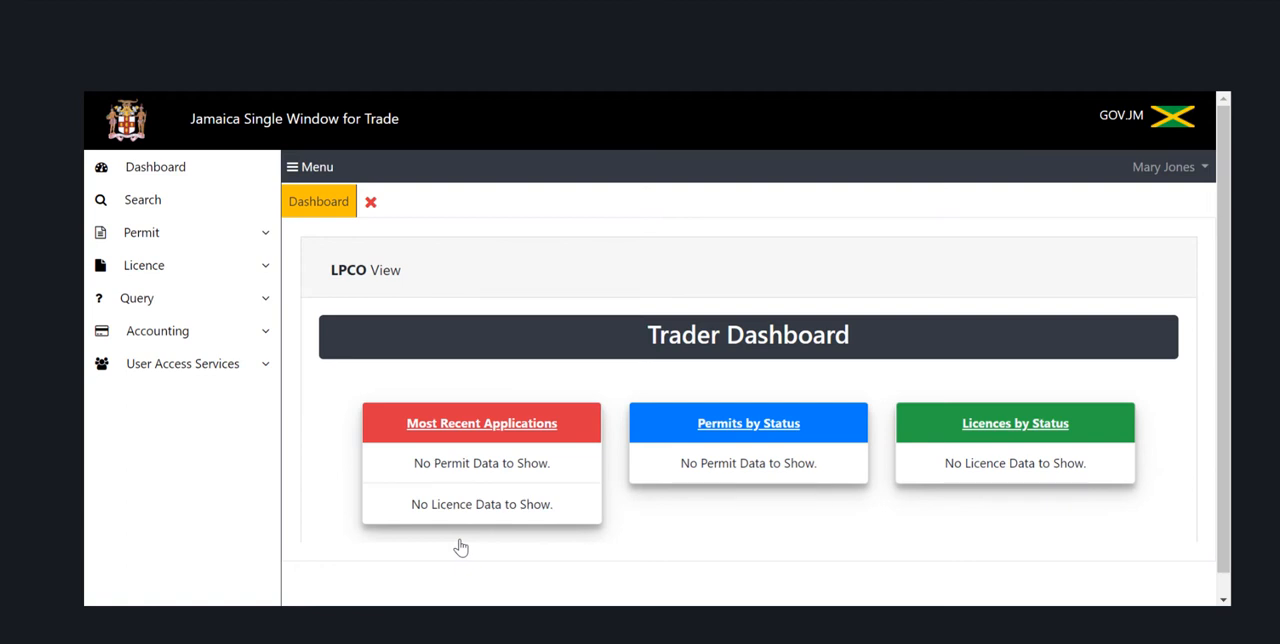
pyautogui.moveTo(146, 360)
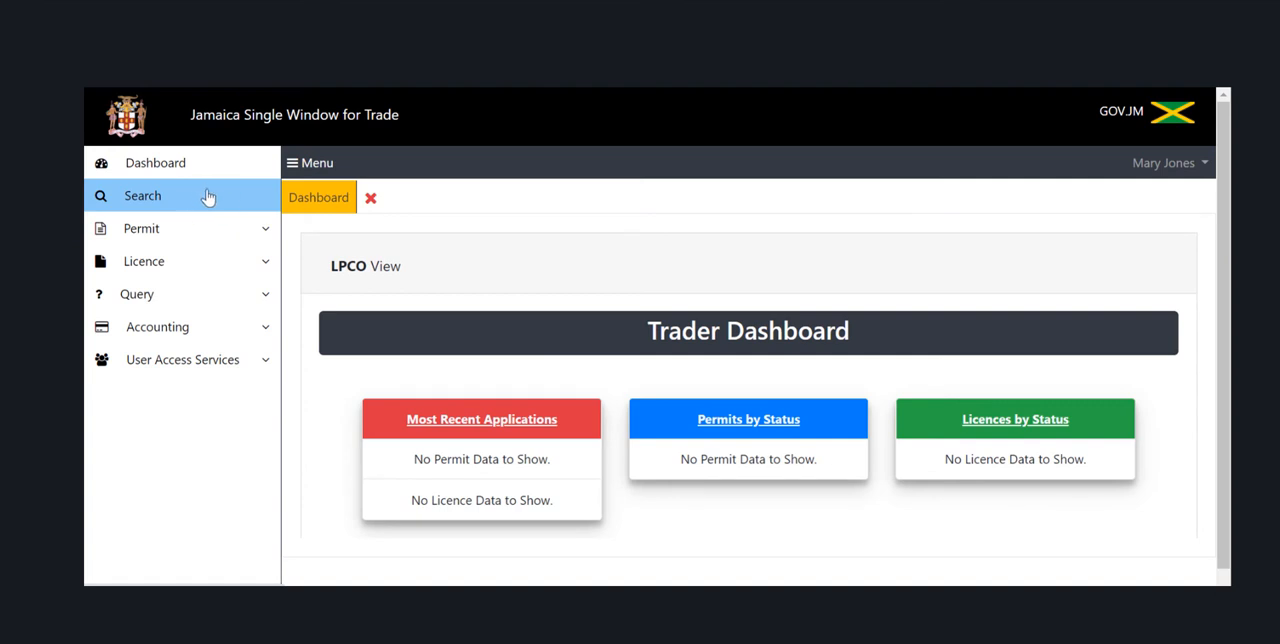
pyautogui.moveTo(226, 204)
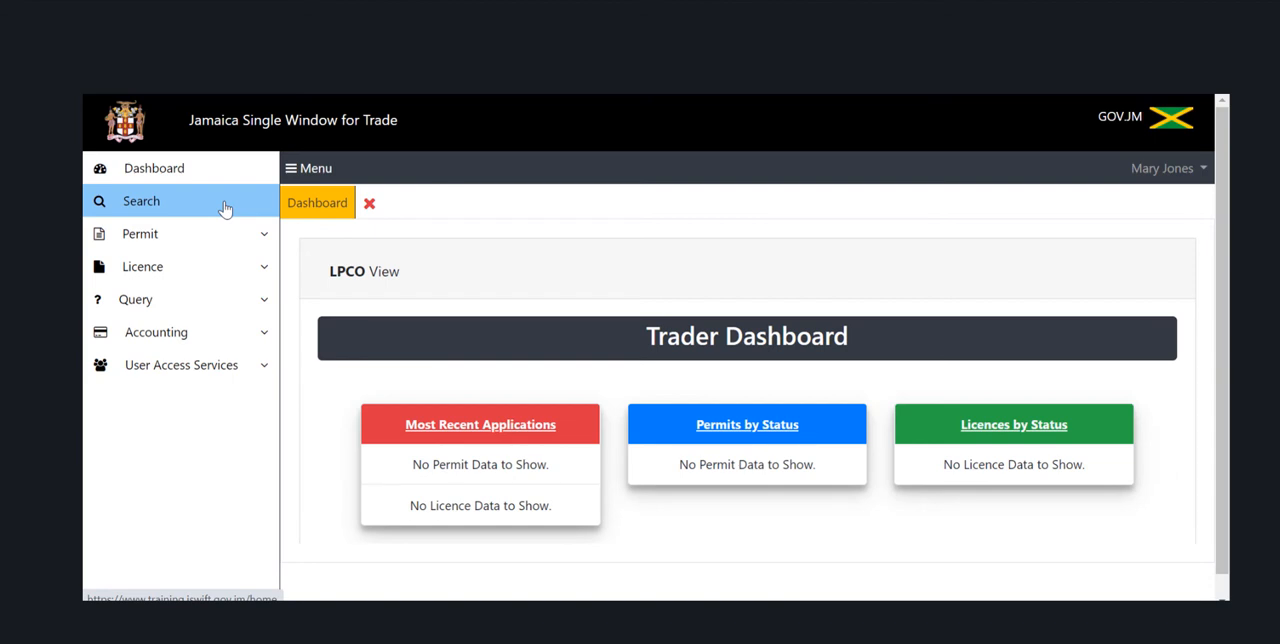
# - Set up a Permit search for registration number 111 with search type EQUAL
pyautogui.click(140, 200)
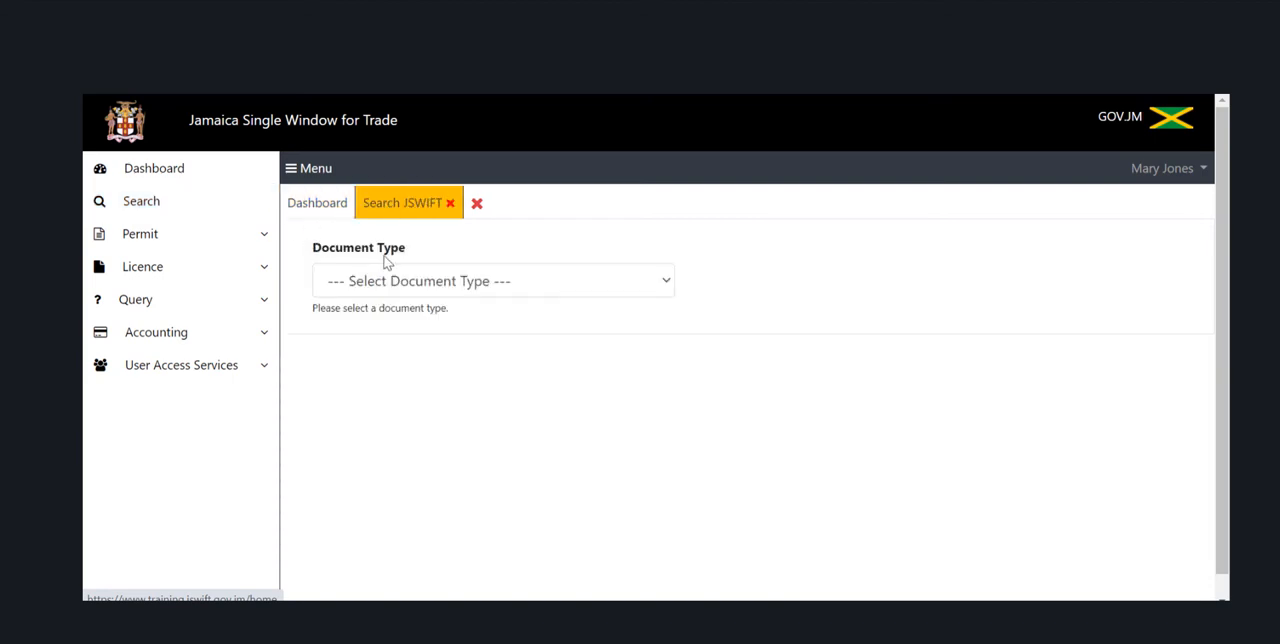
pyautogui.click(492, 280)
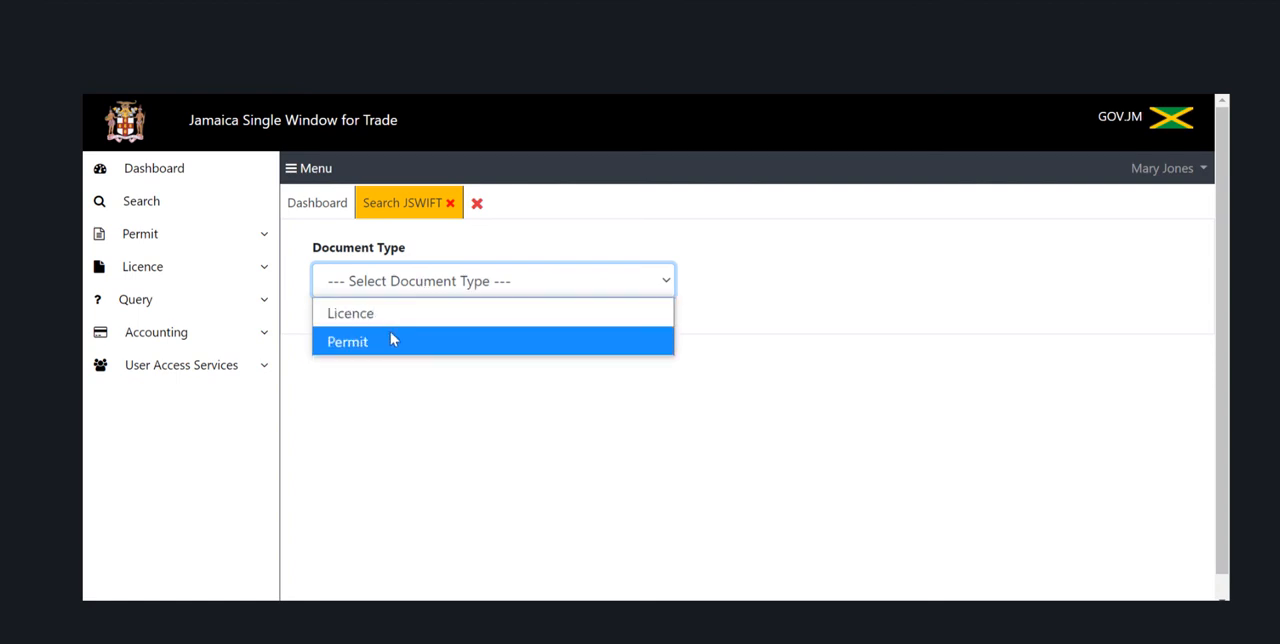
pyautogui.moveTo(388, 344)
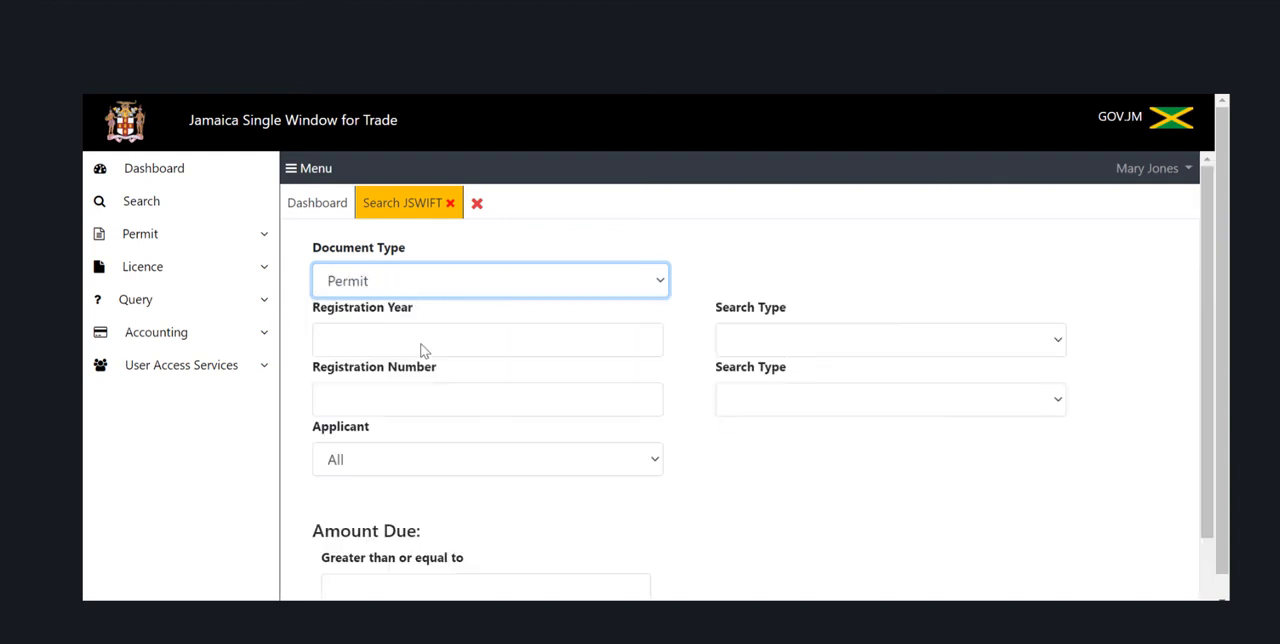
pyautogui.click(488, 400)
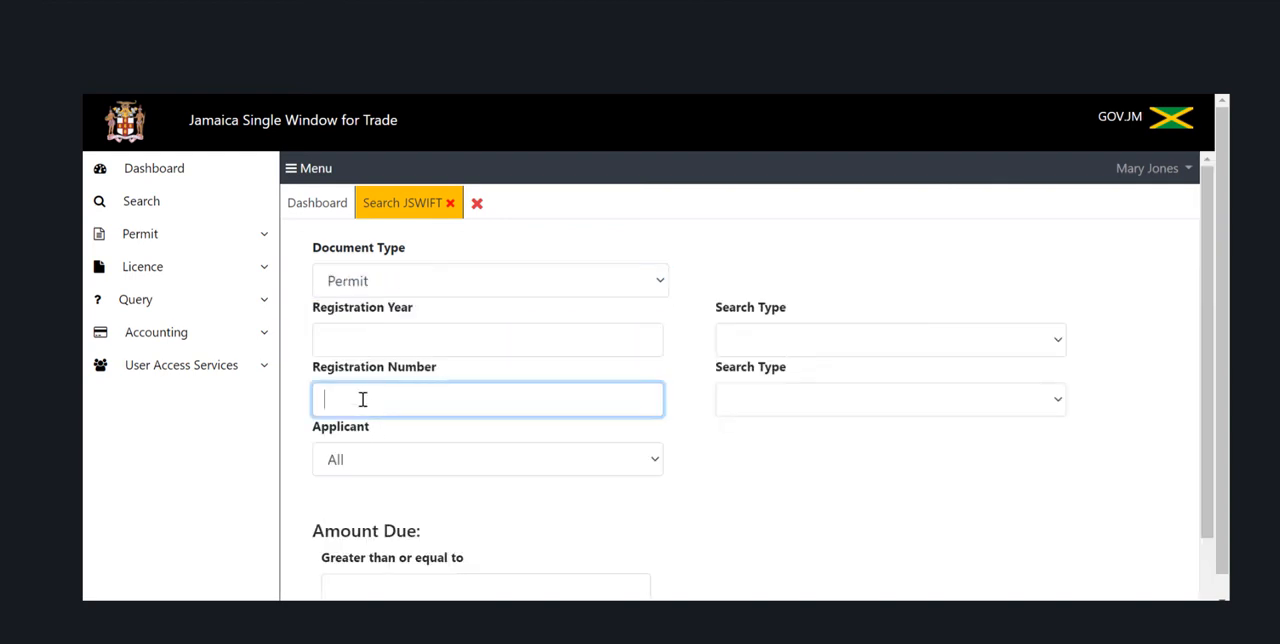
pyautogui.write('111')
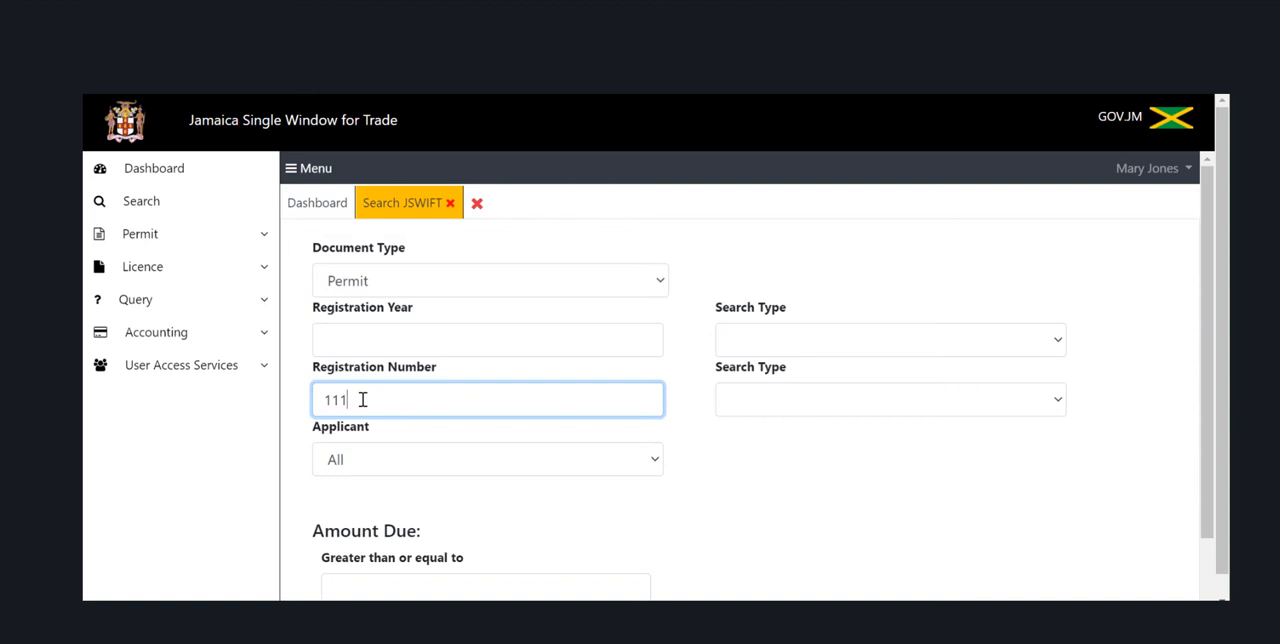
pyautogui.click(888, 398)
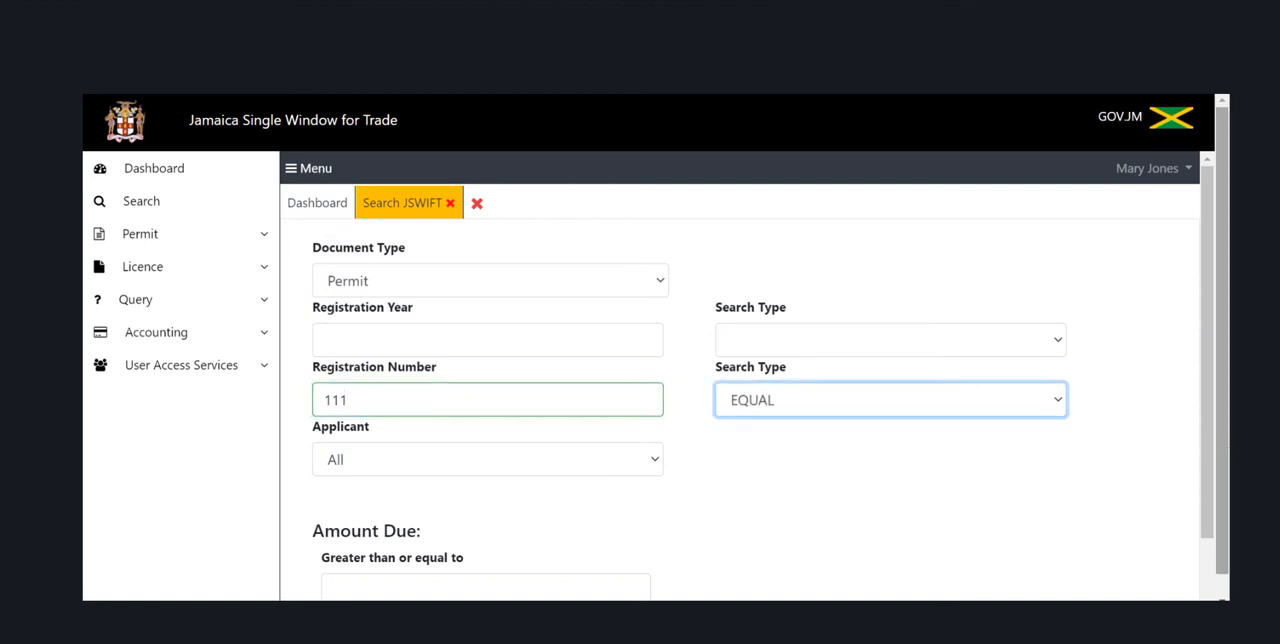
pyautogui.scroll(-3)
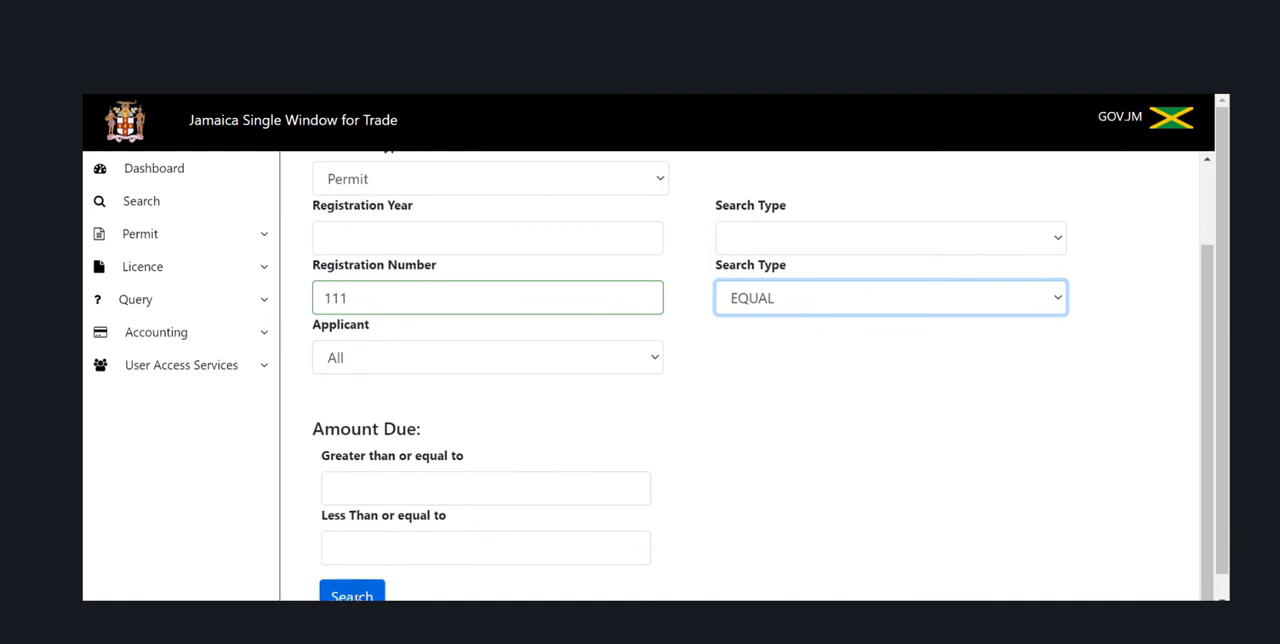
# - Run the search and view the finalized PER 2021 111 permit for PlantsNSeeds R US
pyautogui.click(352, 596)
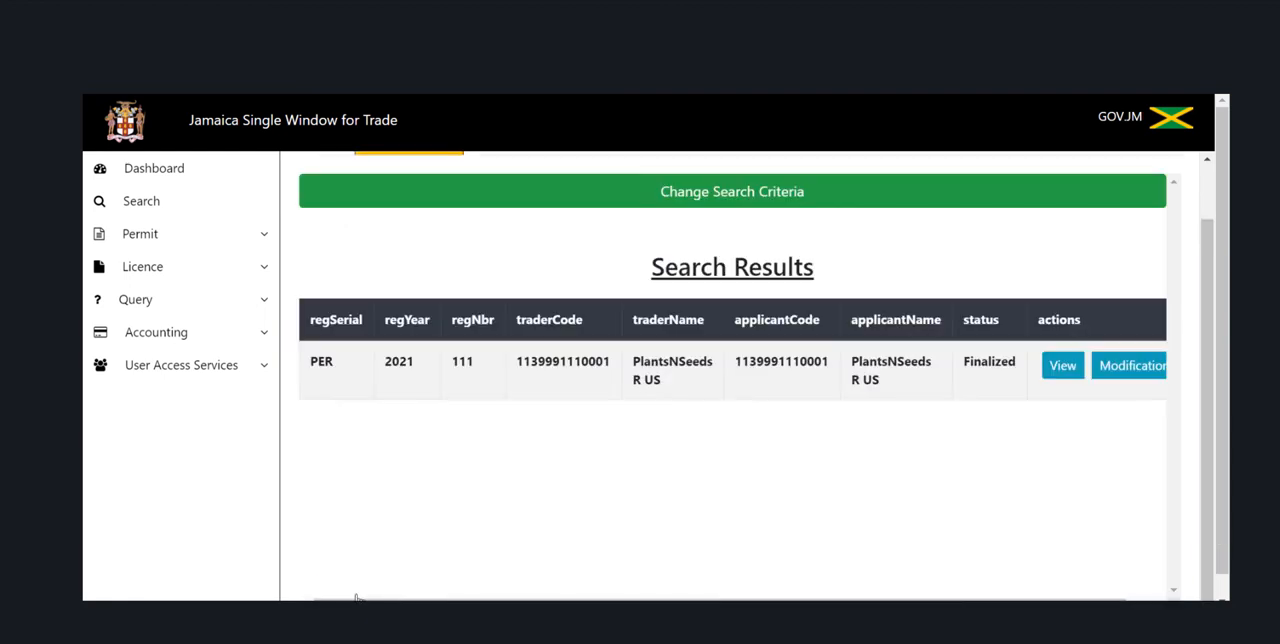
pyautogui.moveTo(1012, 394)
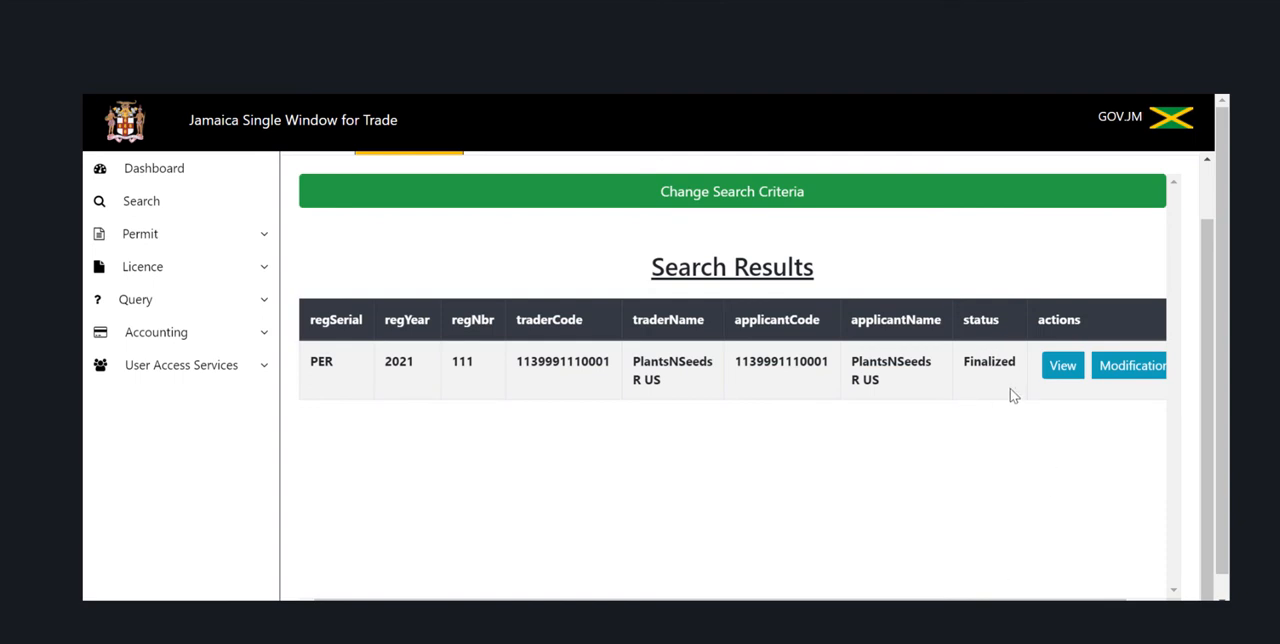
pyautogui.moveTo(960, 344)
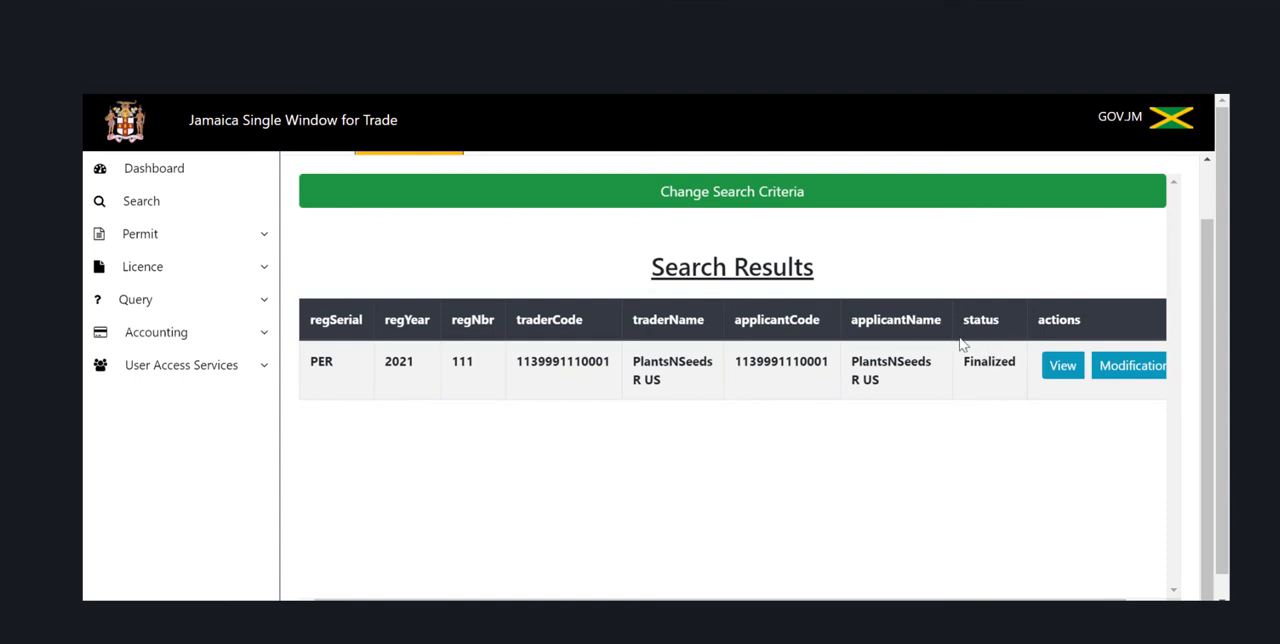
pyautogui.moveTo(836, 420)
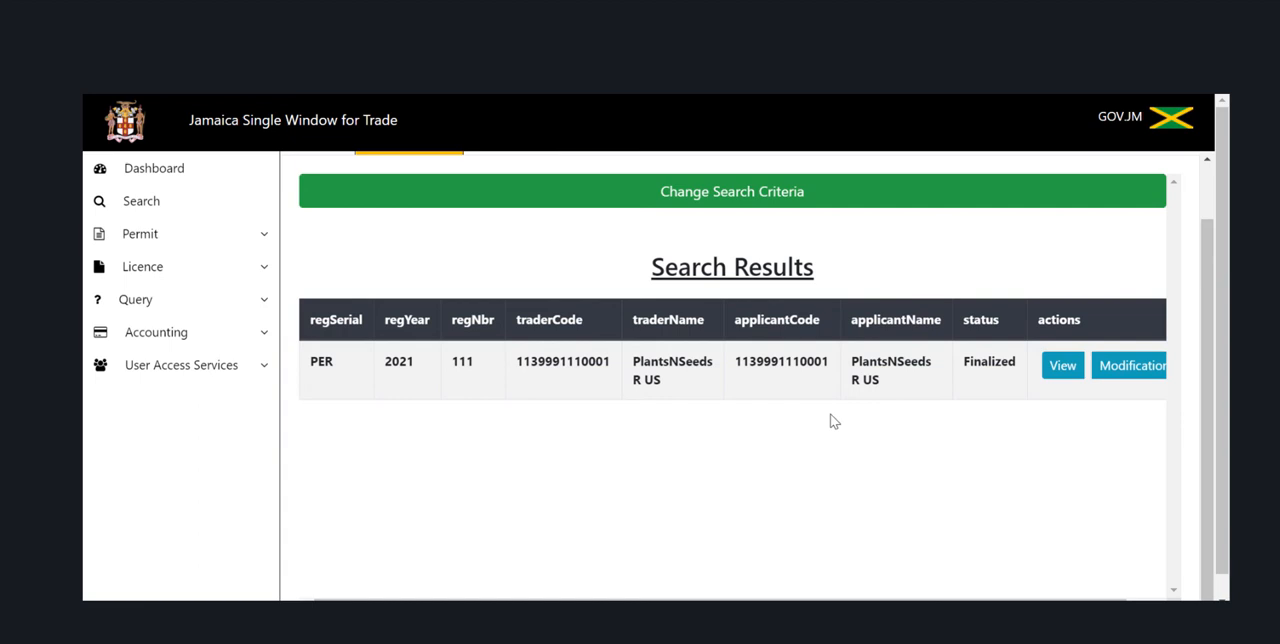
pyautogui.moveTo(980, 384)
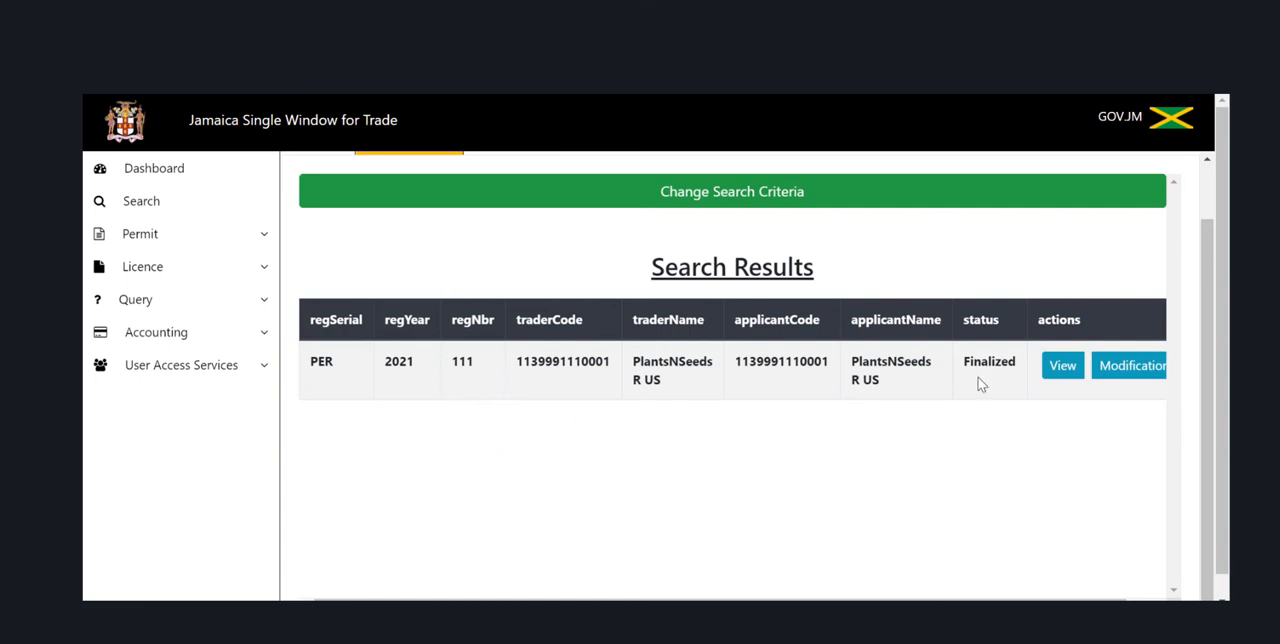
pyautogui.moveTo(452, 292)
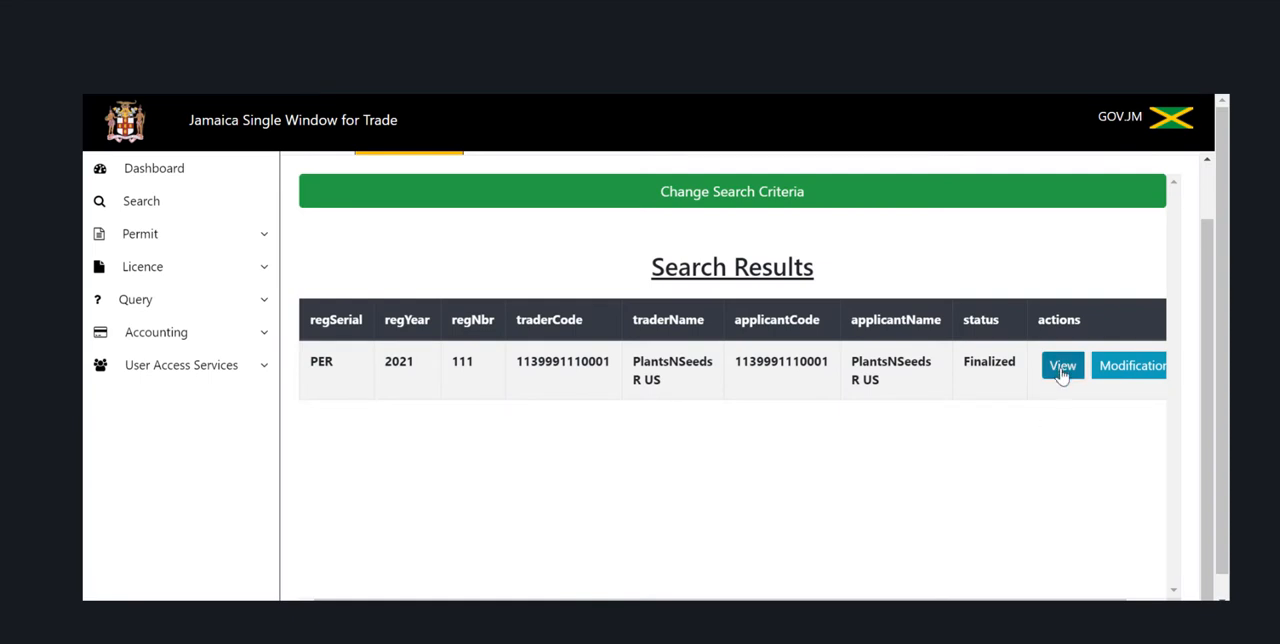
pyautogui.click(1062, 364)
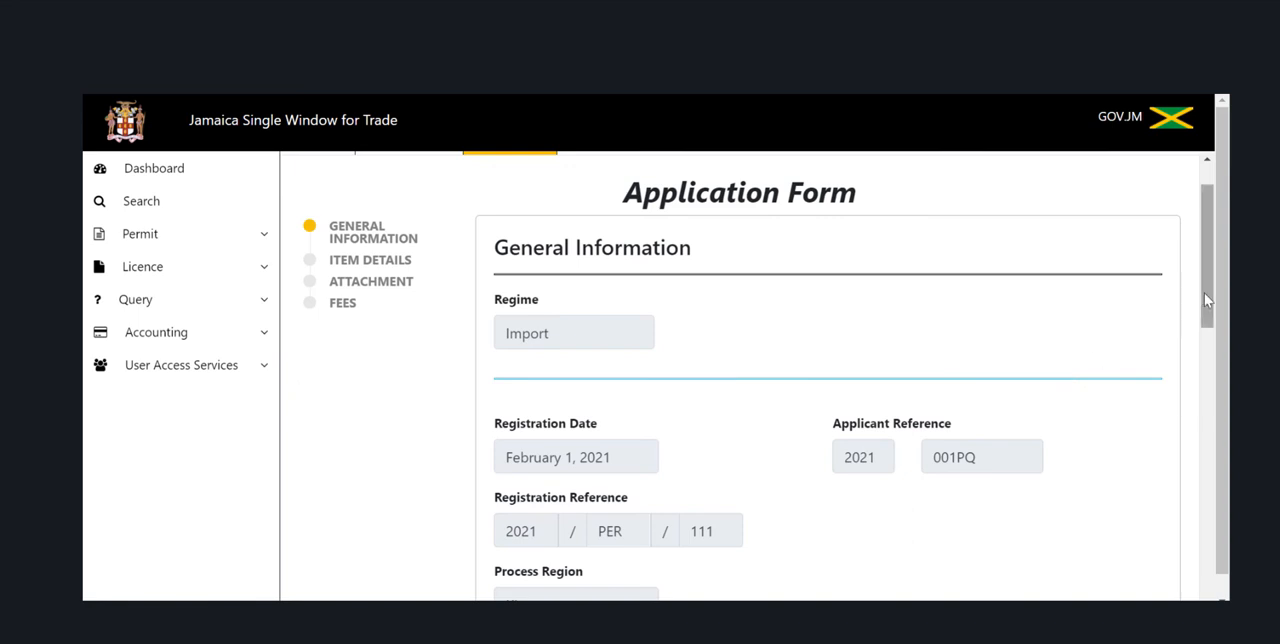
# - Review the General Information and show the Item Details listing Carnations and Rose lines
pyautogui.scroll(-3)
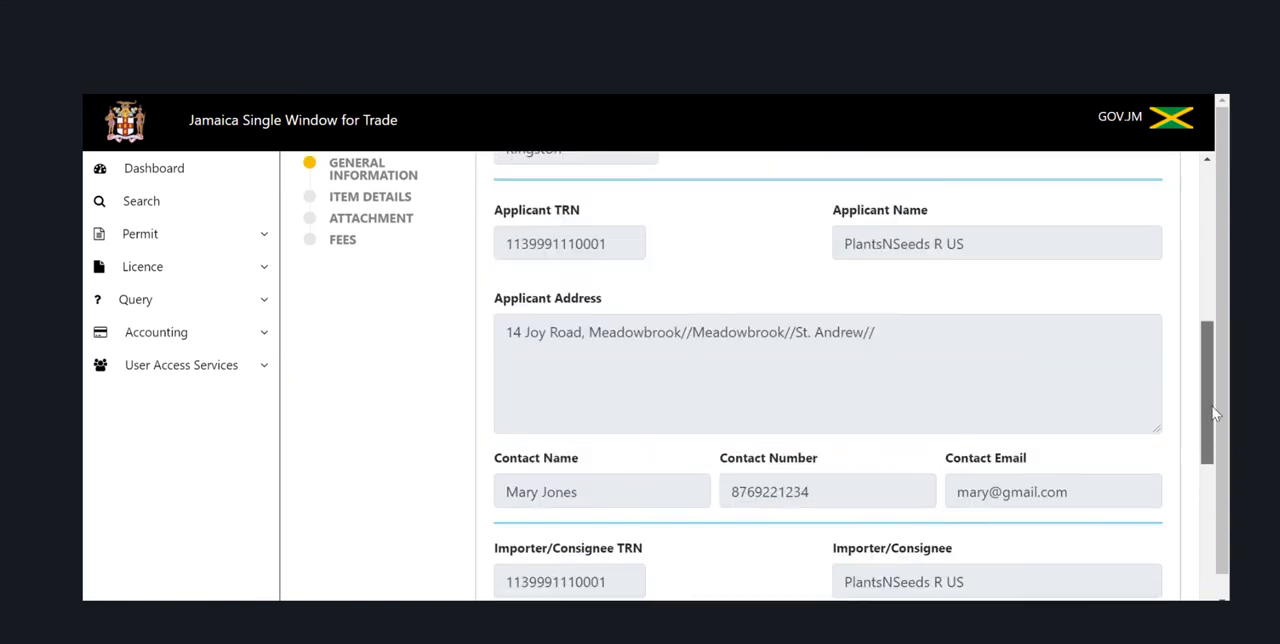
pyautogui.scroll(3)
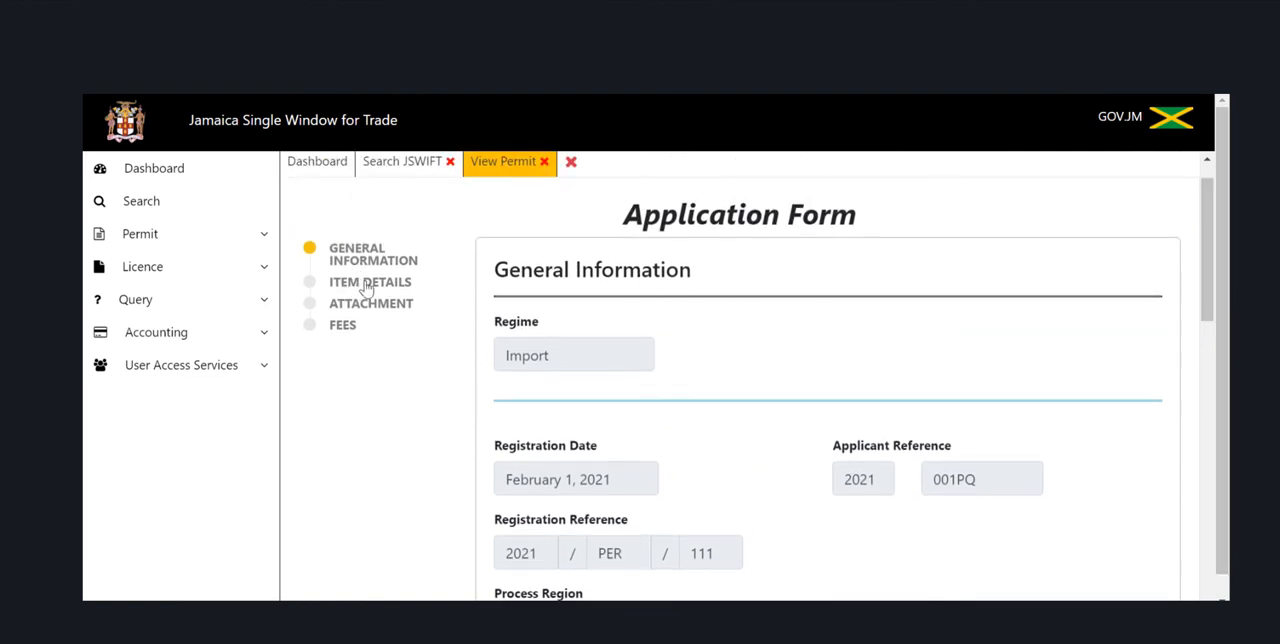
pyautogui.click(370, 280)
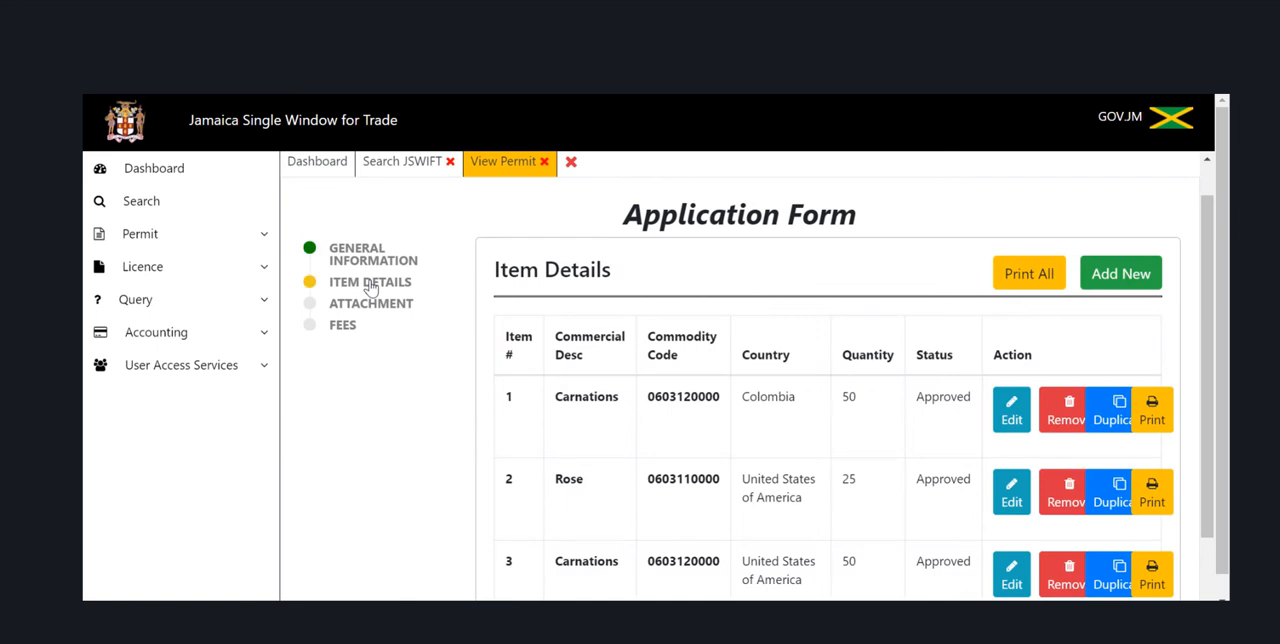
pyautogui.moveTo(496, 260)
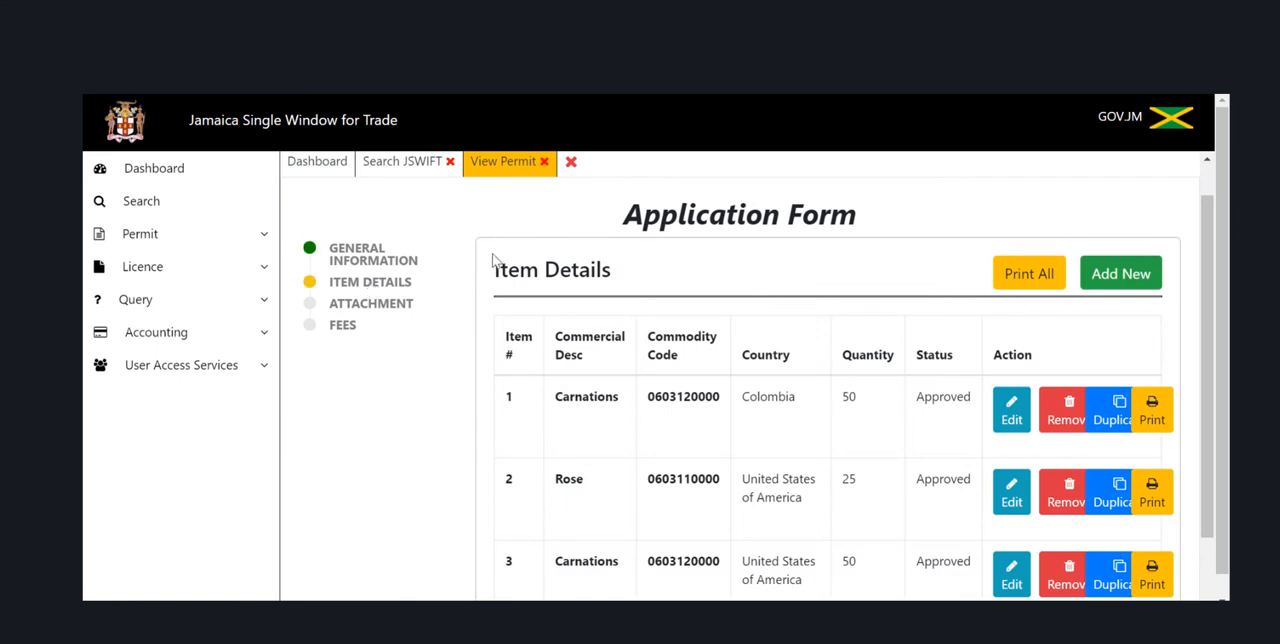
pyautogui.moveTo(728, 278)
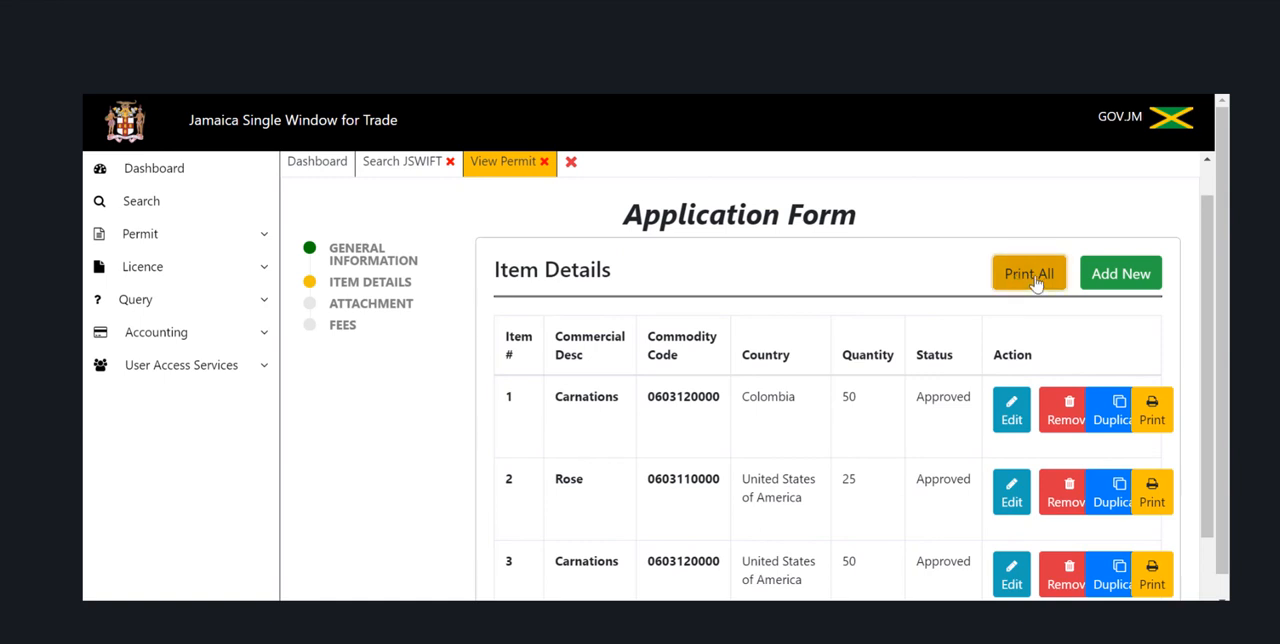
# - Print all items to PDF and view the downloaded Ministry of Agriculture Import Permit 2021PER111
pyautogui.click(1028, 272)
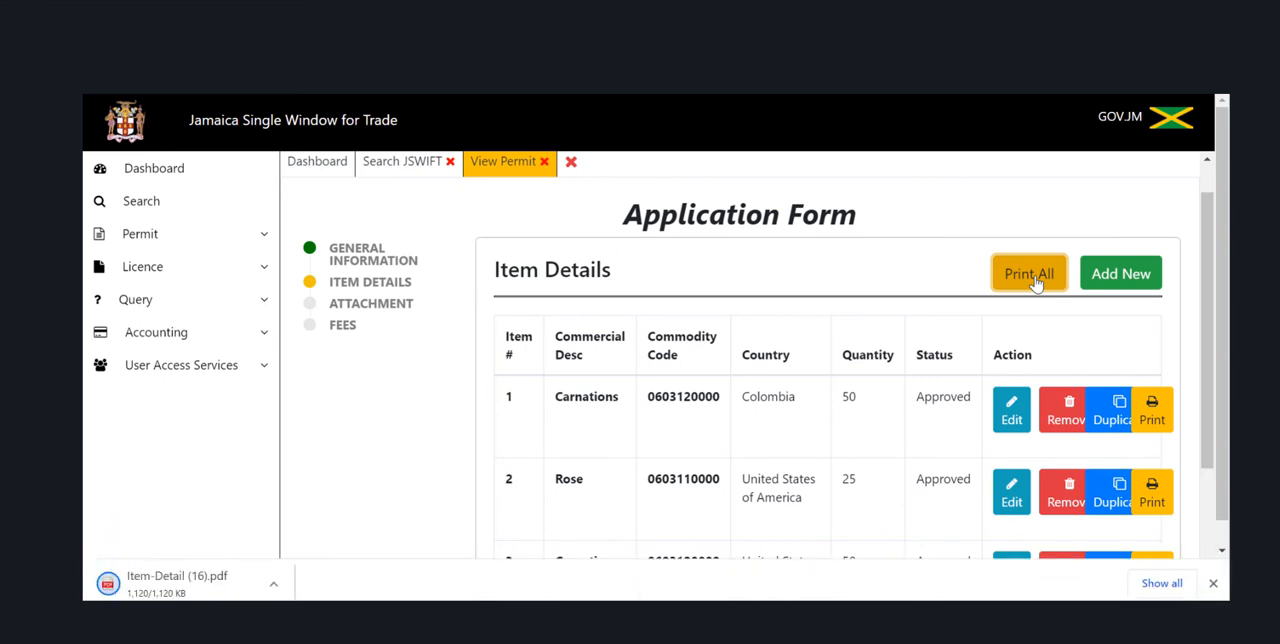
pyautogui.moveTo(118, 568)
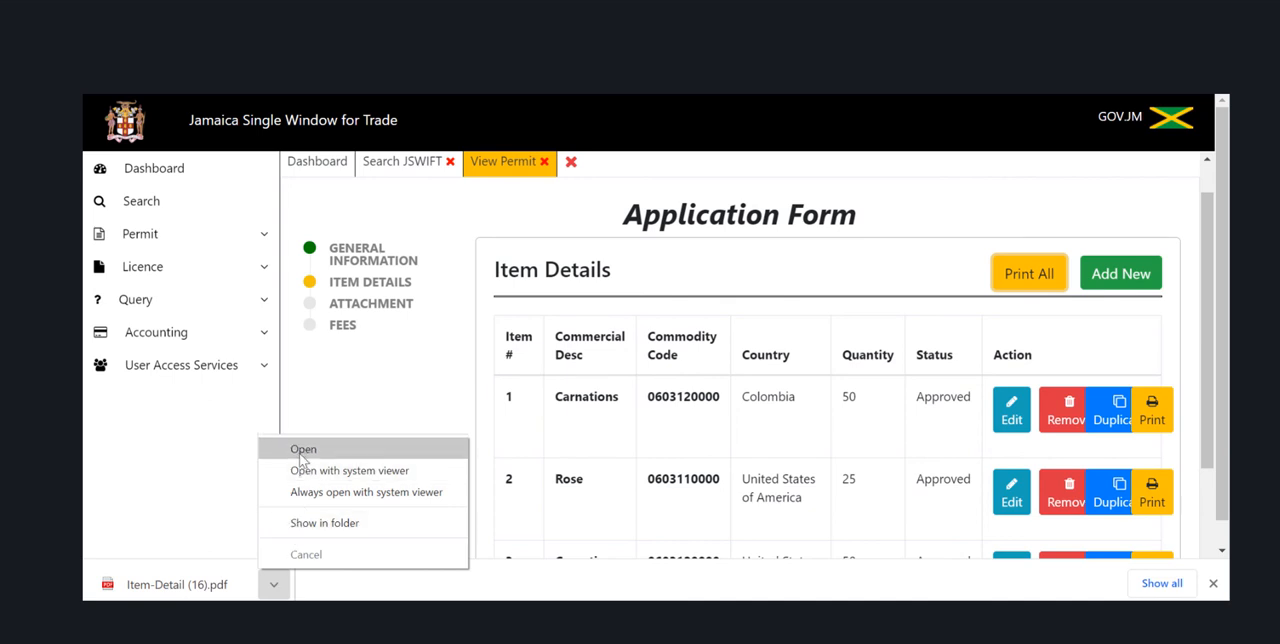
pyautogui.click(304, 448)
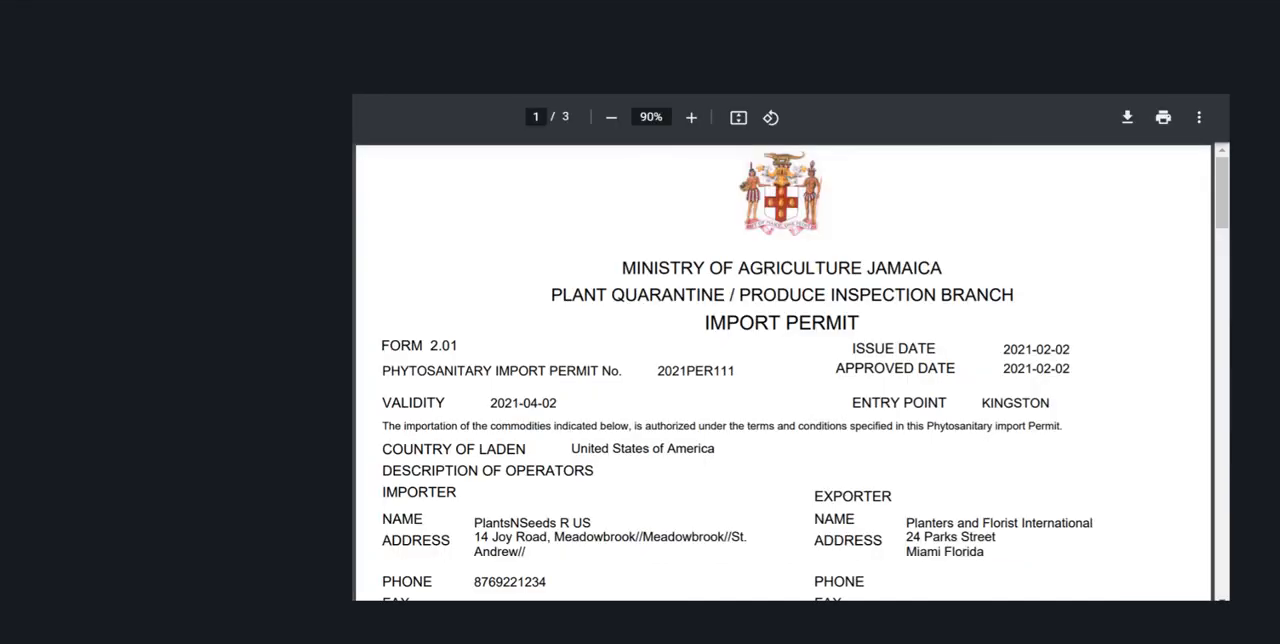